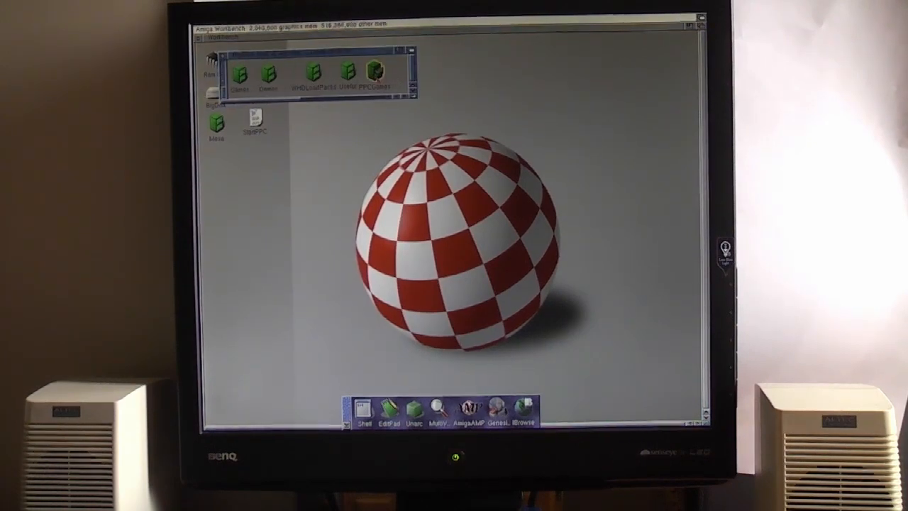
Launch DevilutionX from its Workbench icon to reach the Diablo main menu.
double_click(216, 116)
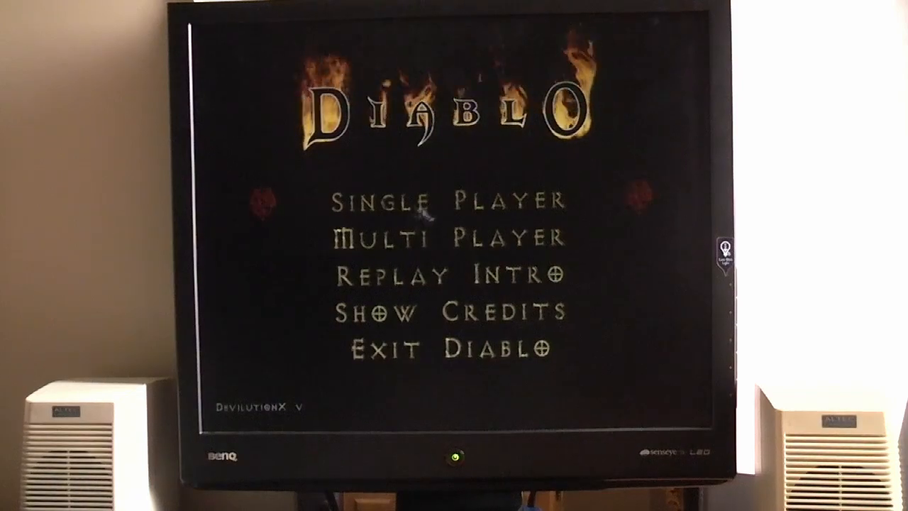
Start a new single-player game with a hero named WRANGLER and enter the world.
left_click(445, 199)
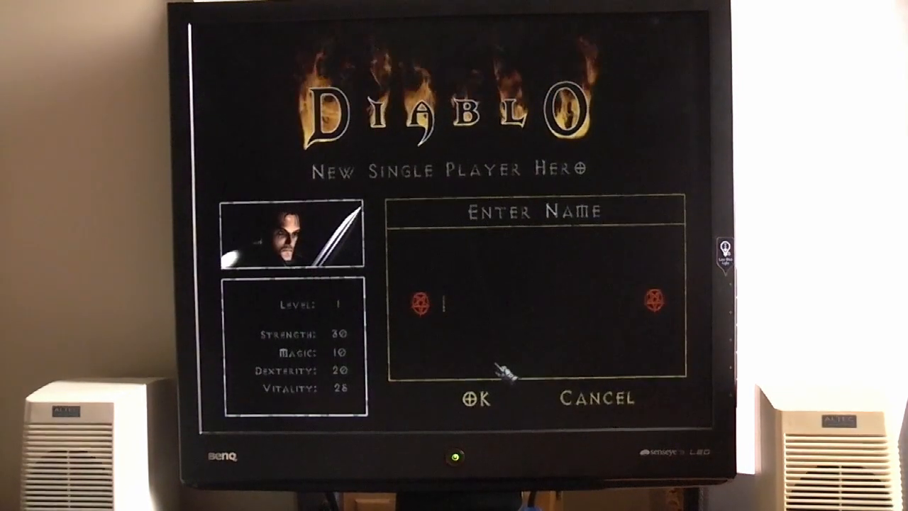
type("WRAN")
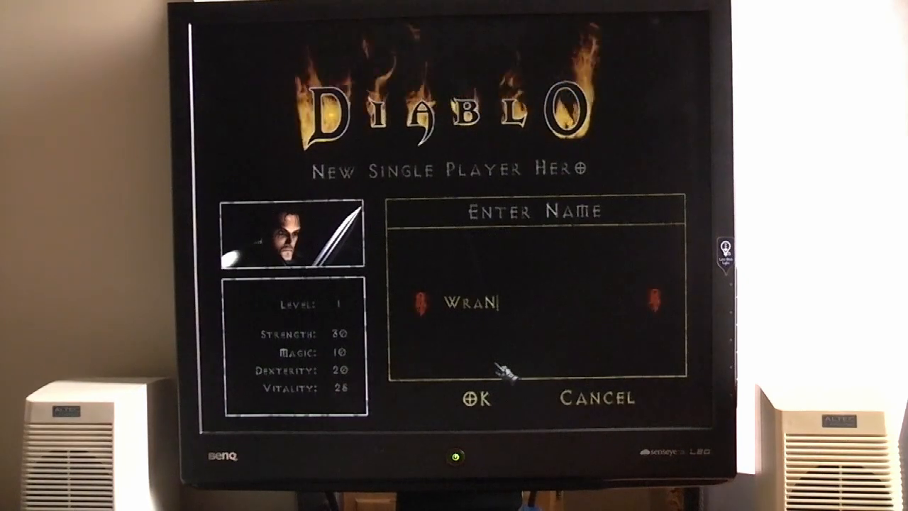
type("GLER")
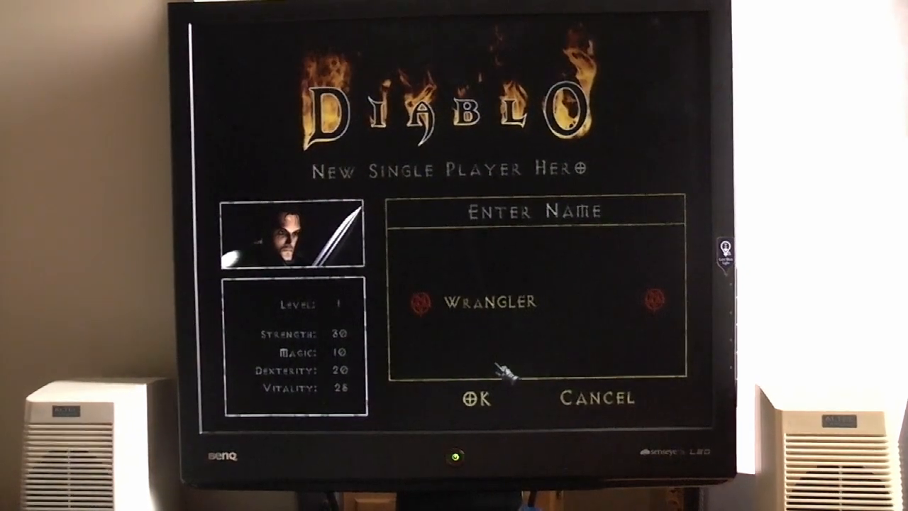
left_click(479, 397)
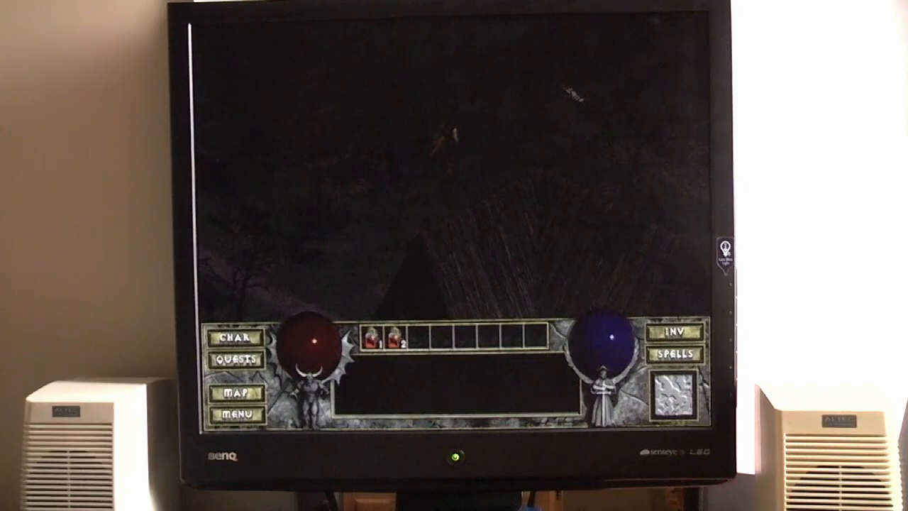
Bring up the in-game menu, visit Options and return to the game menu.
left_click(237, 414)
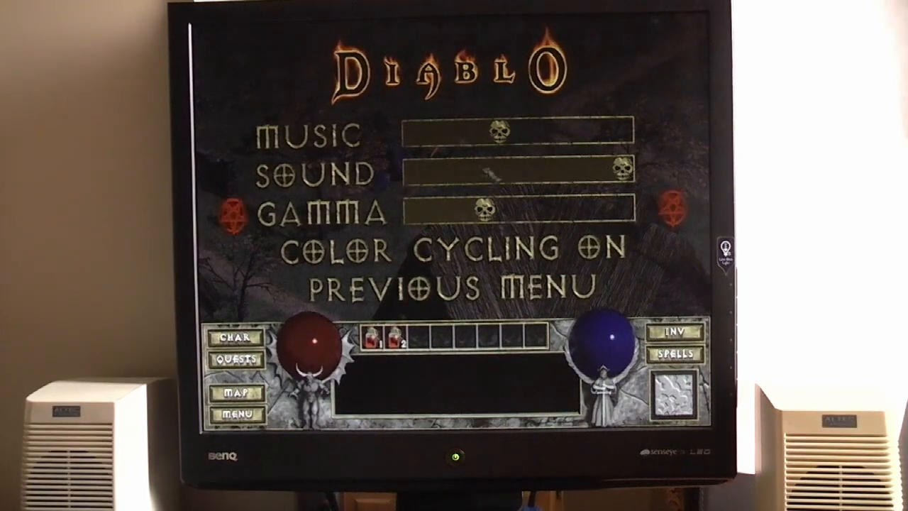
left_click(448, 287)
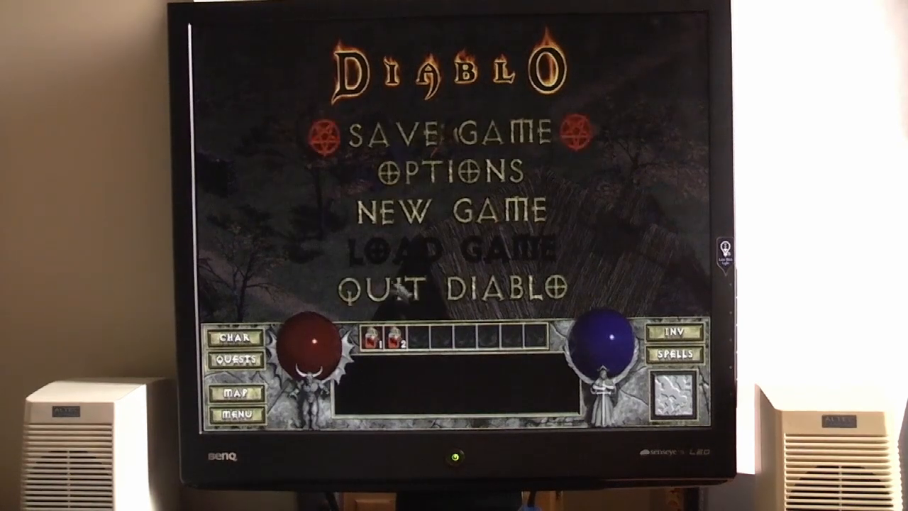